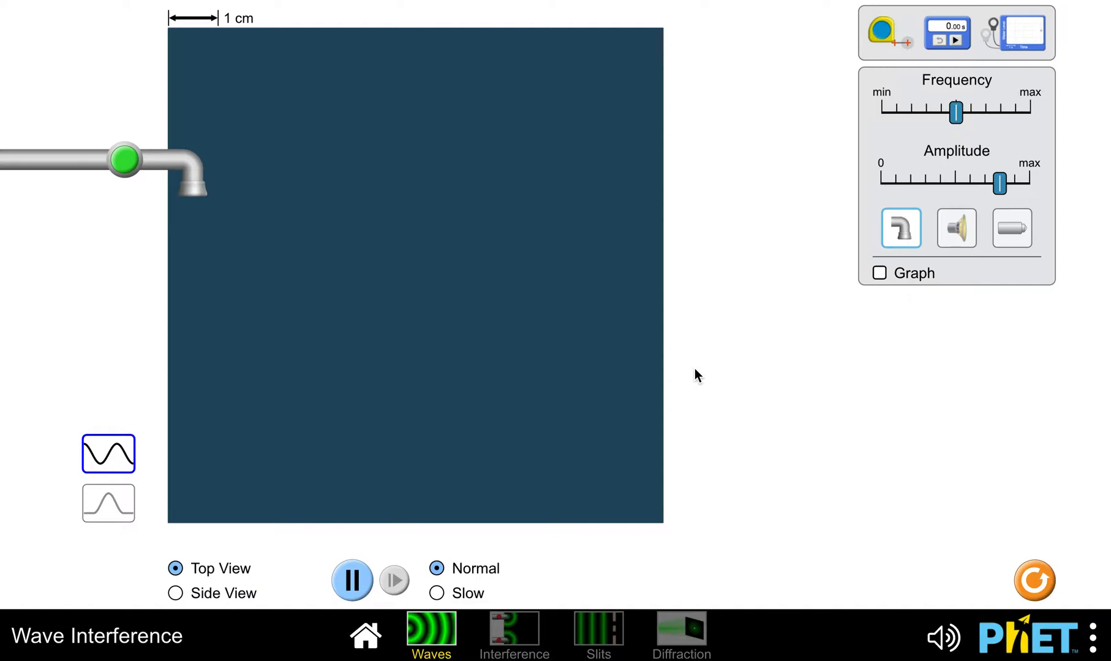
mouse_move(248, 219)
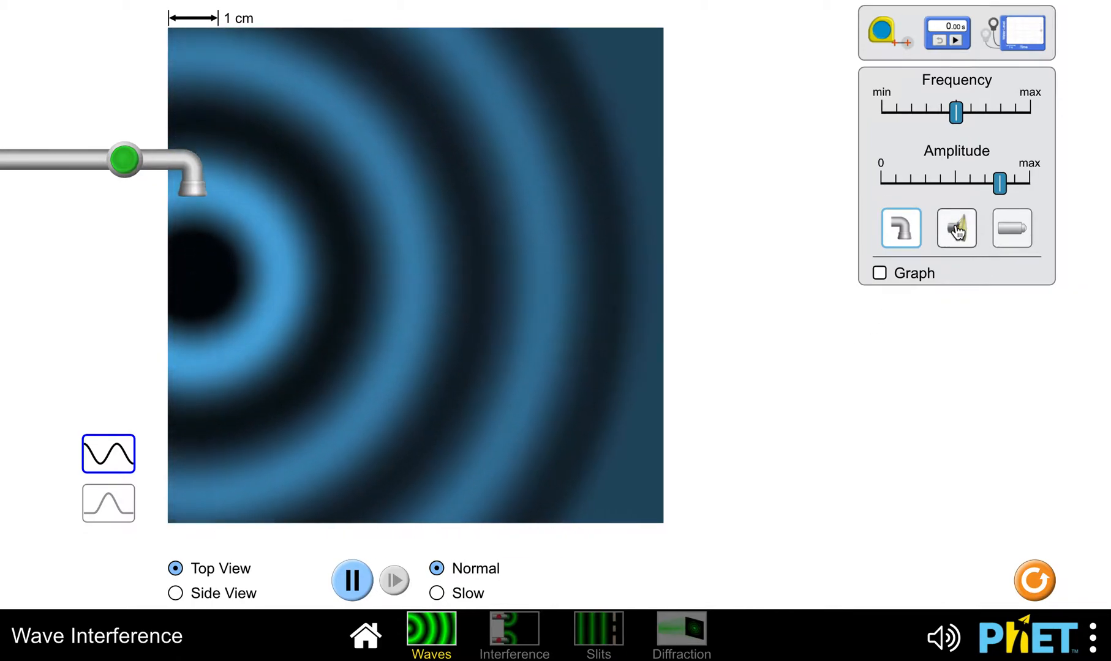
- Switch the Waves screen from water drops to a light source emitting green waves
click(954, 227)
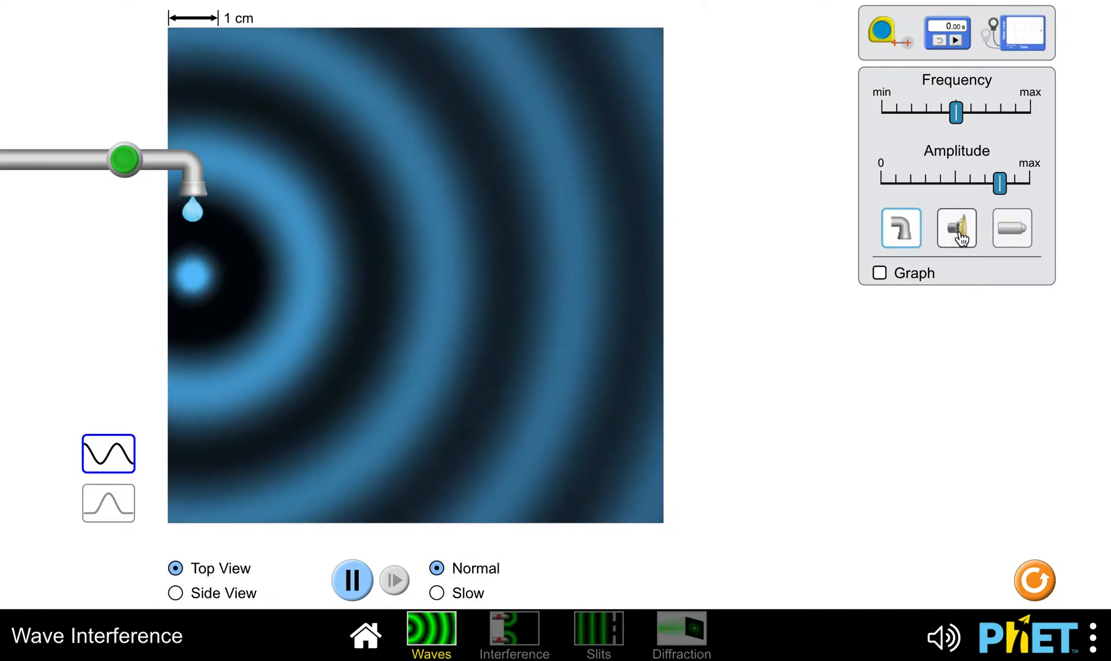
click(1010, 228)
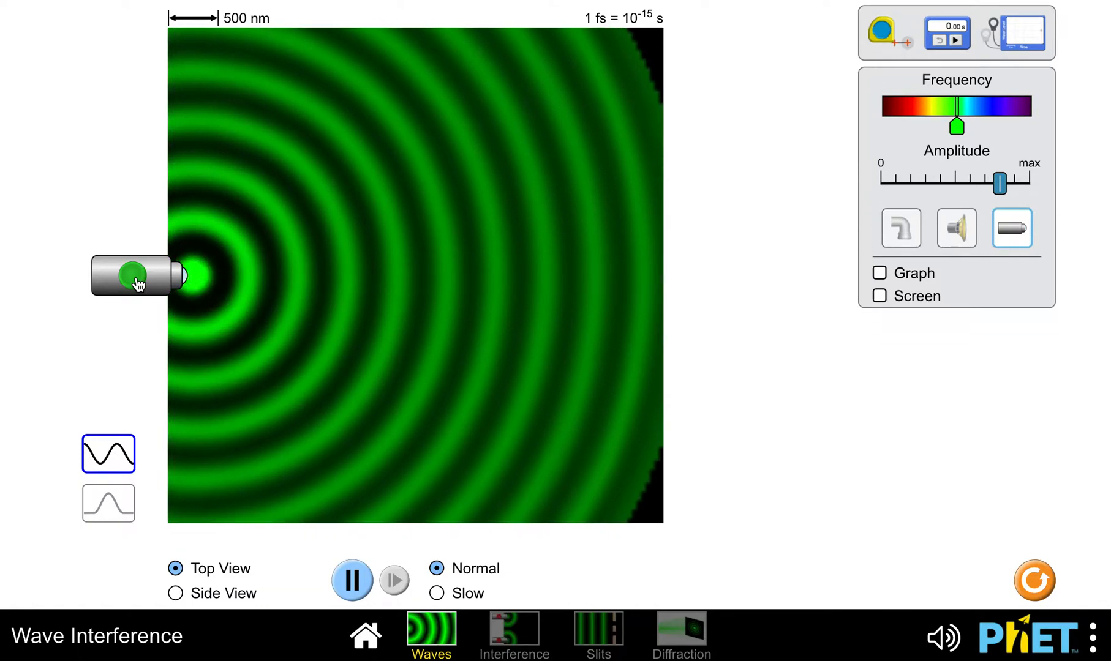
- Start the light source emitting and switch to the Side View of the wave
click(175, 593)
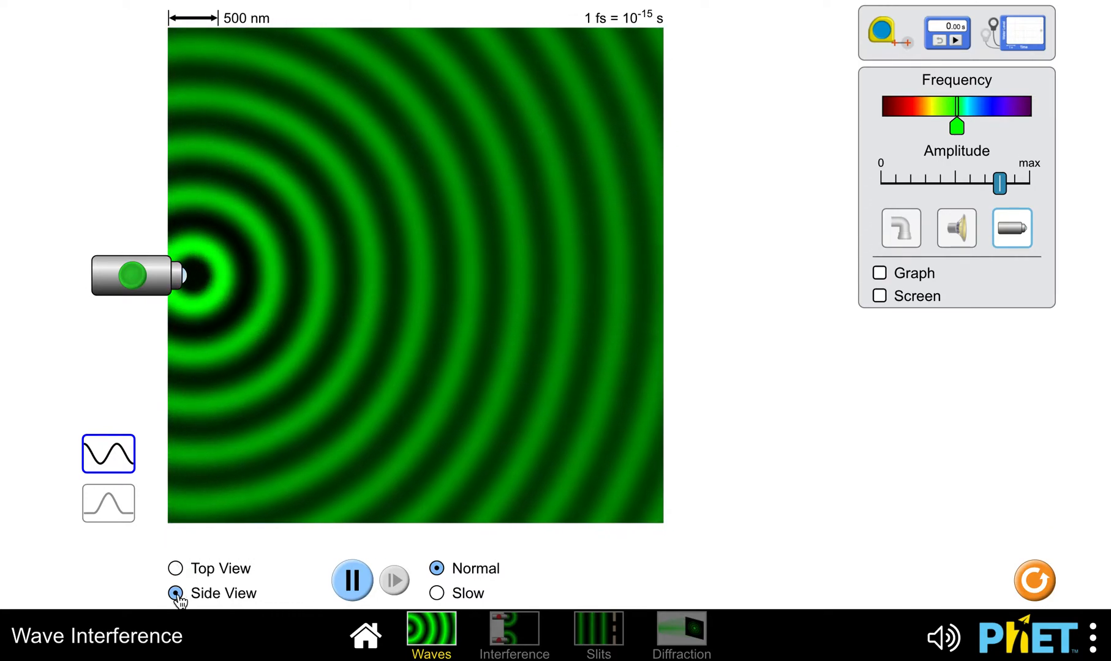
click(175, 569)
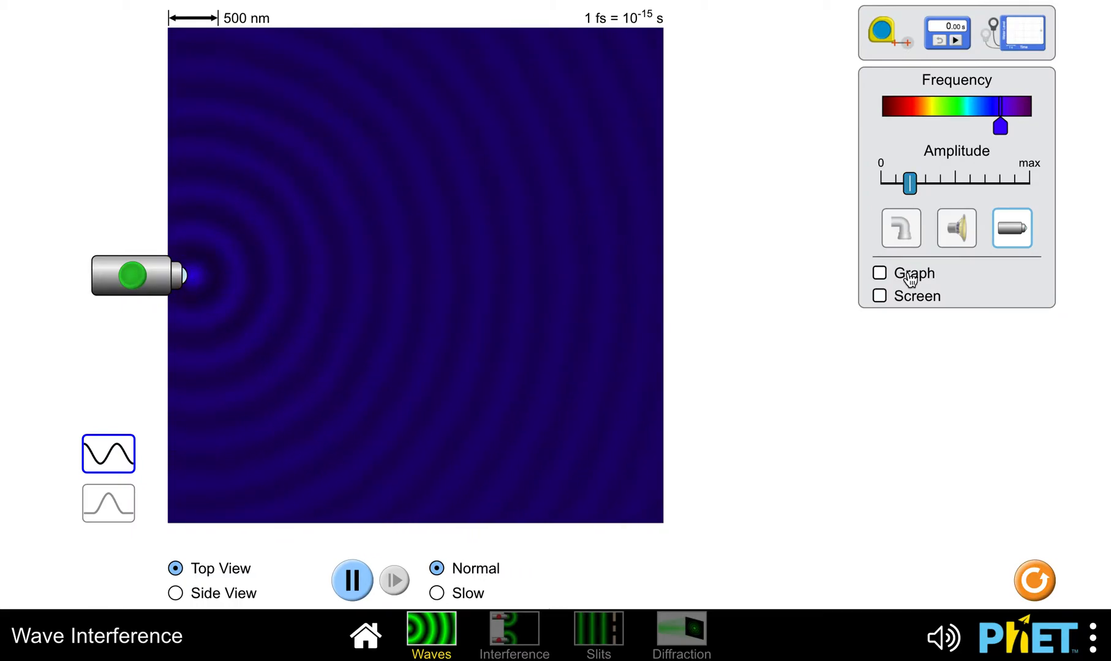
- Turn on the Graph to plot the electric field along the center line
click(878, 274)
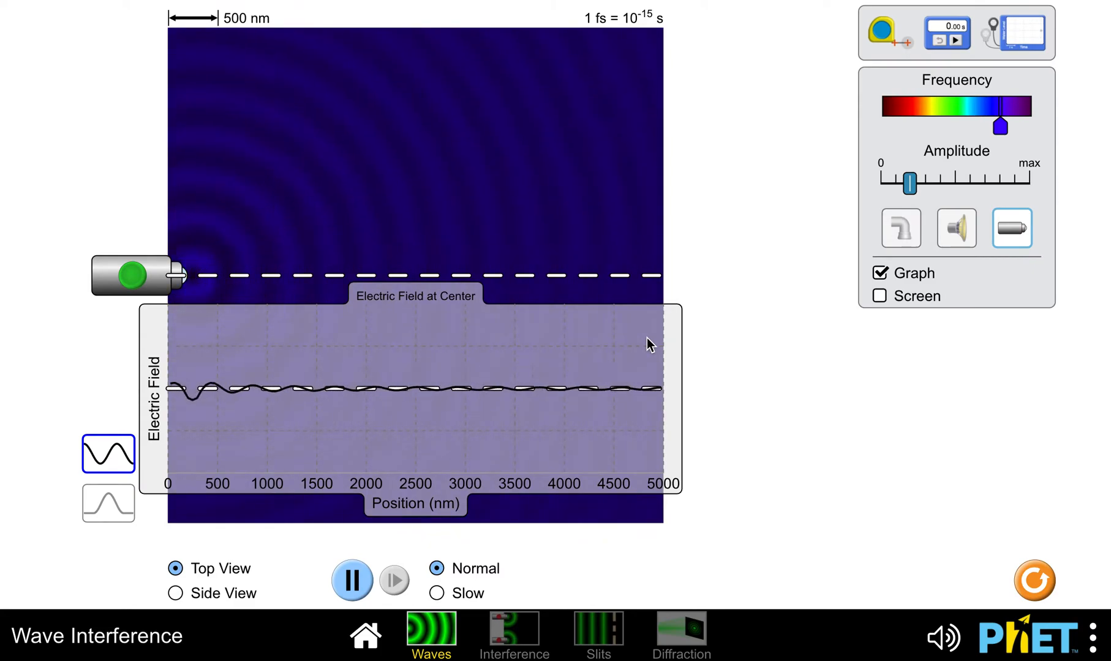
mouse_move(943, 165)
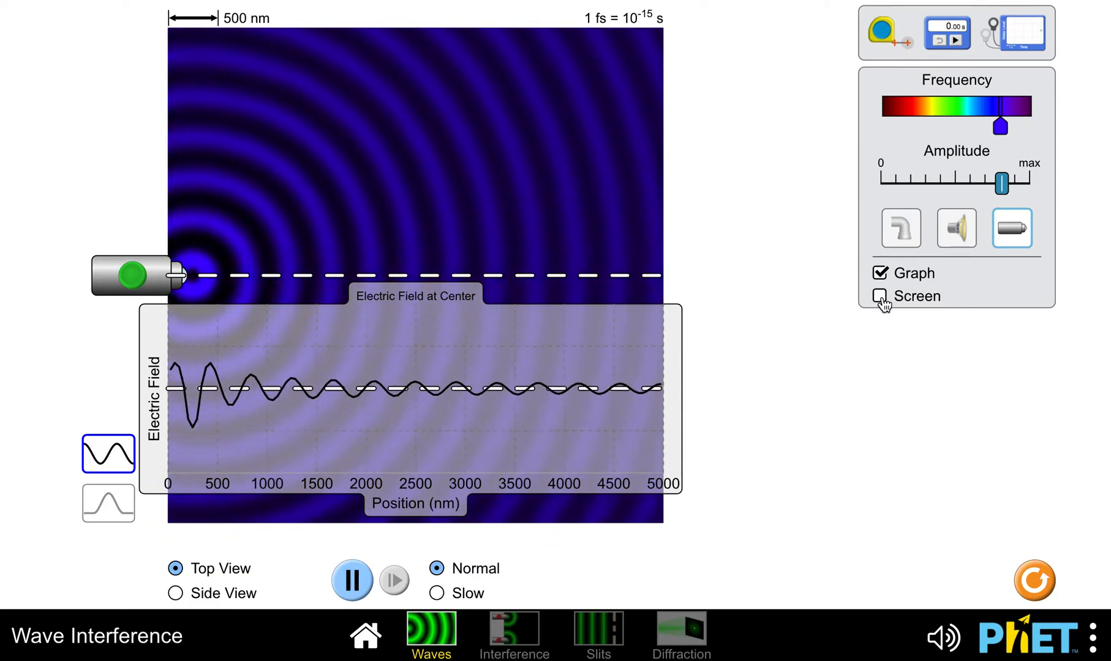
- Show the Screen, hide the Graph, and switch to the Interference tab
click(880, 296)
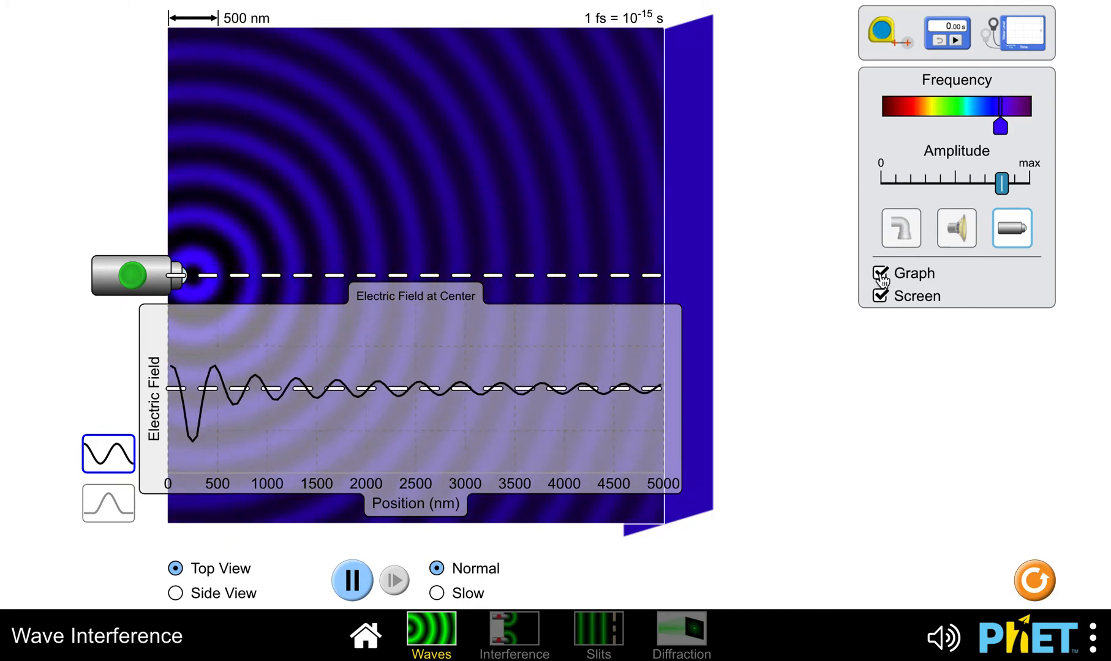
click(880, 273)
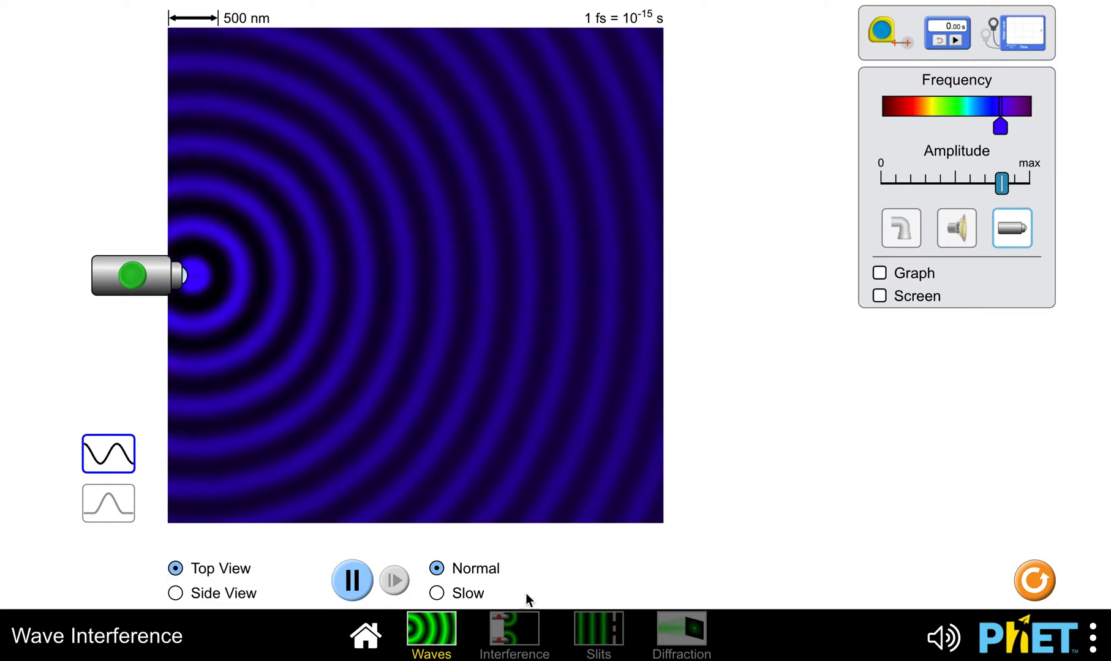
click(513, 633)
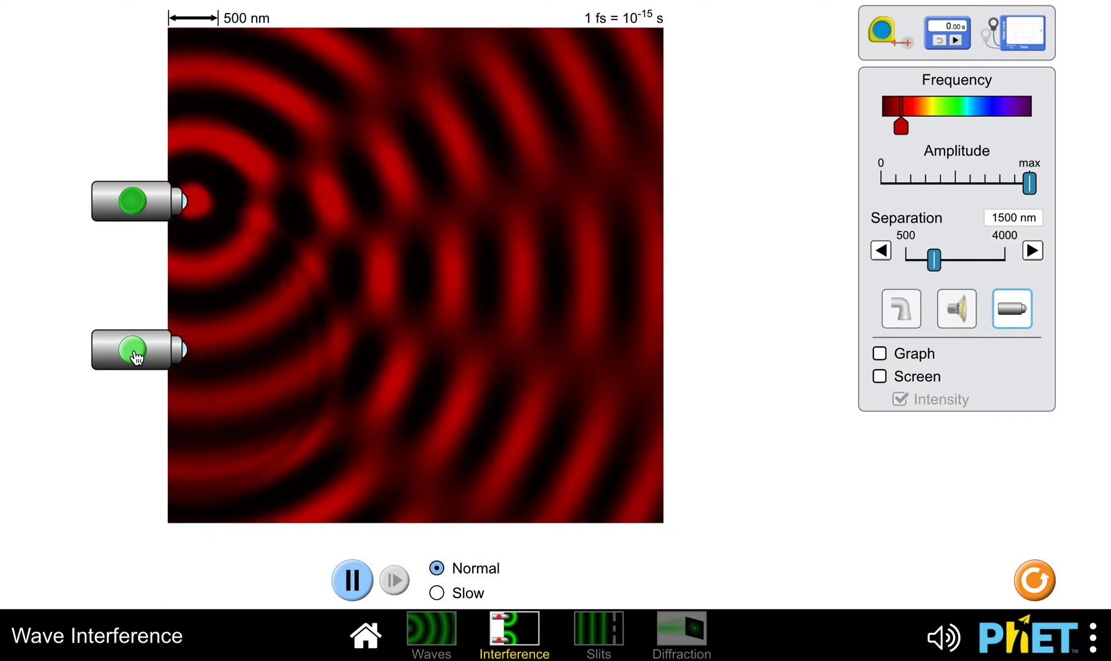
- Toggle the lower red light source off and on, then show the electric field Graph
click(135, 356)
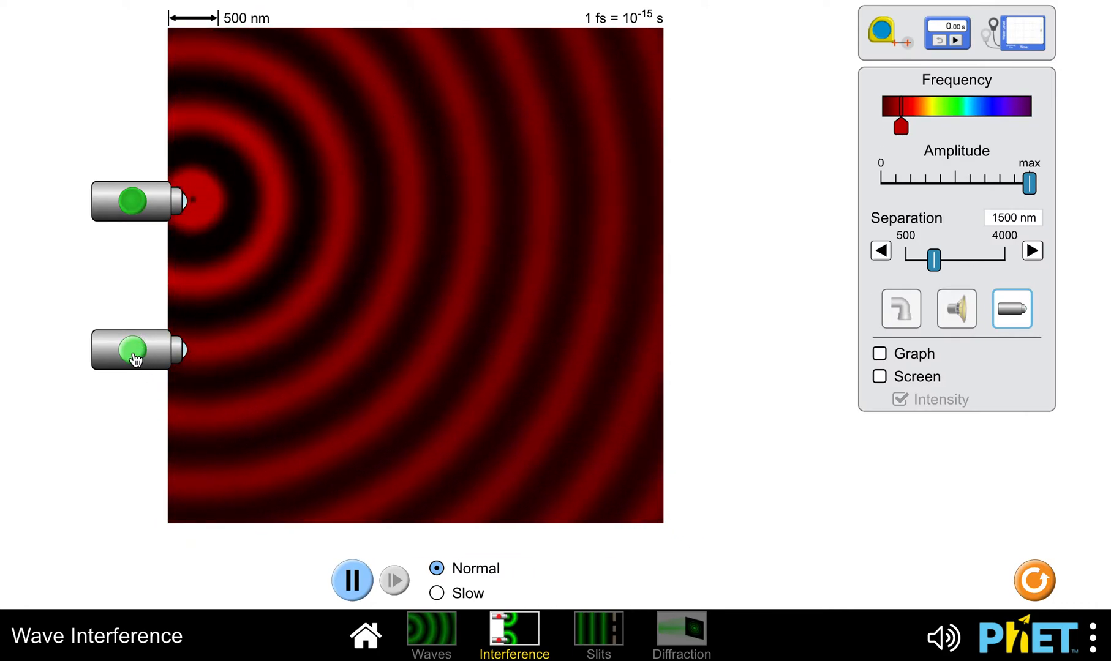
click(131, 352)
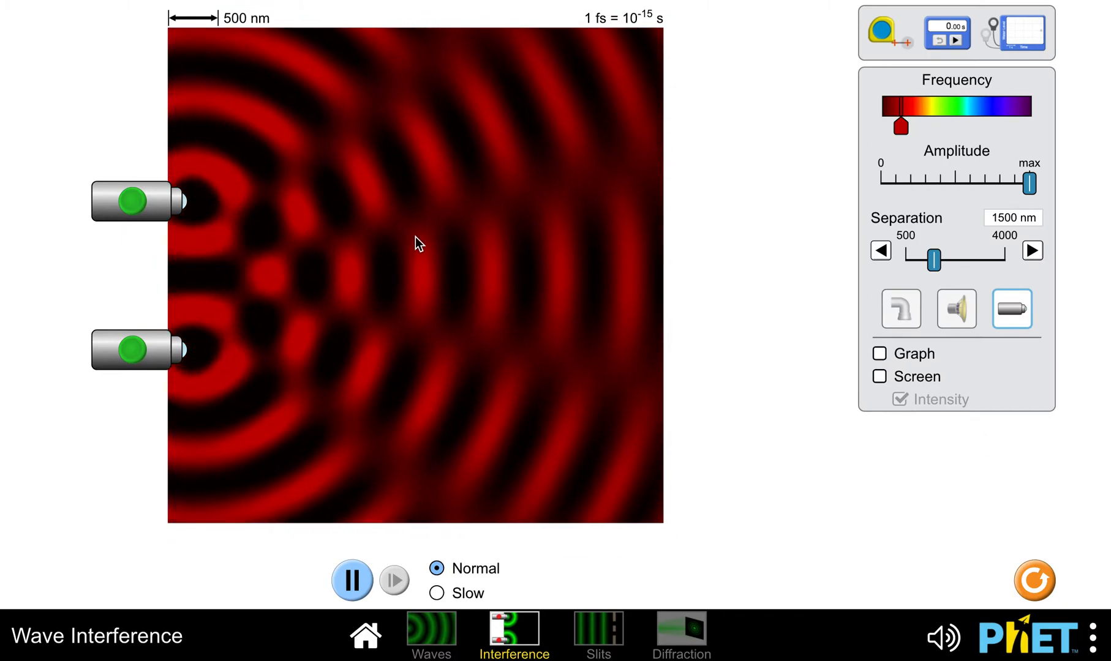
mouse_move(327, 245)
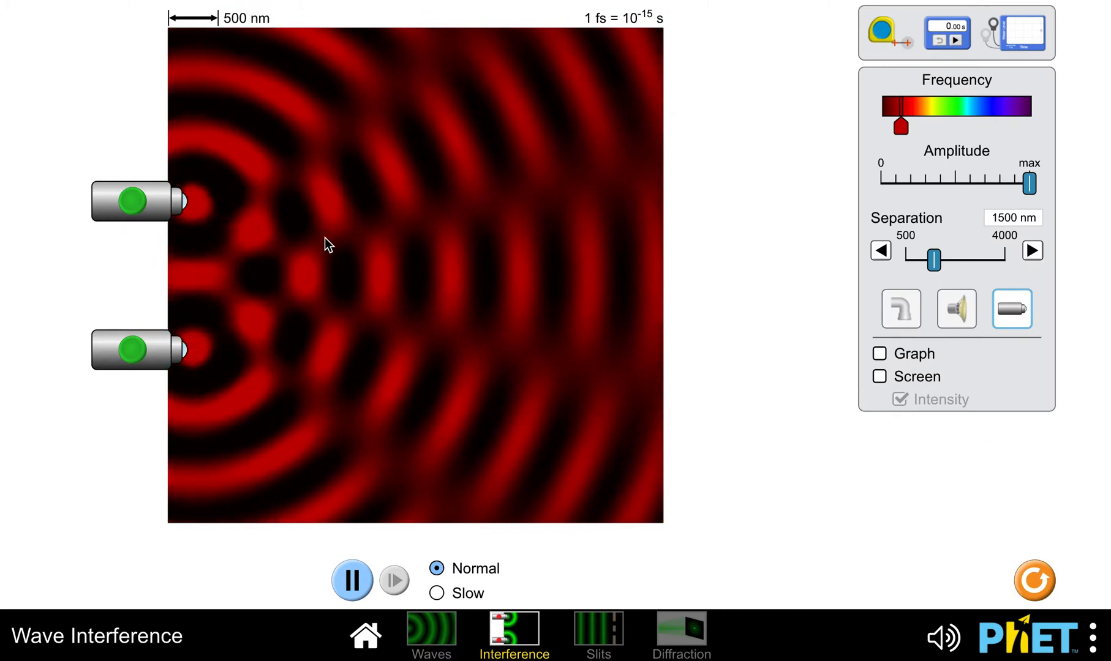
mouse_move(552, 202)
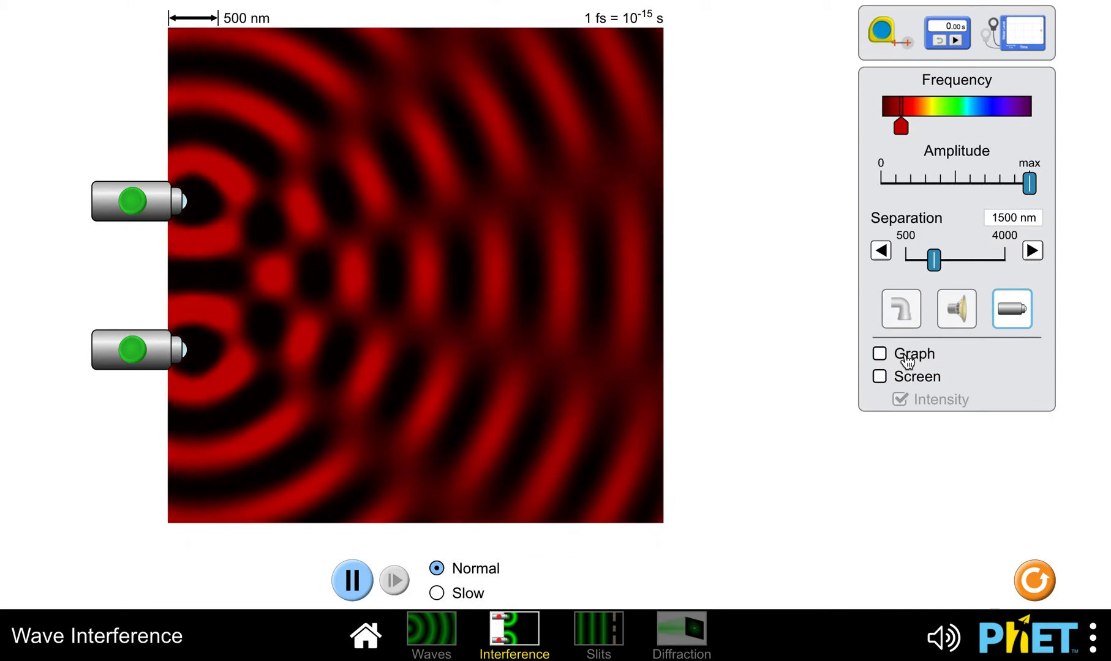
click(879, 353)
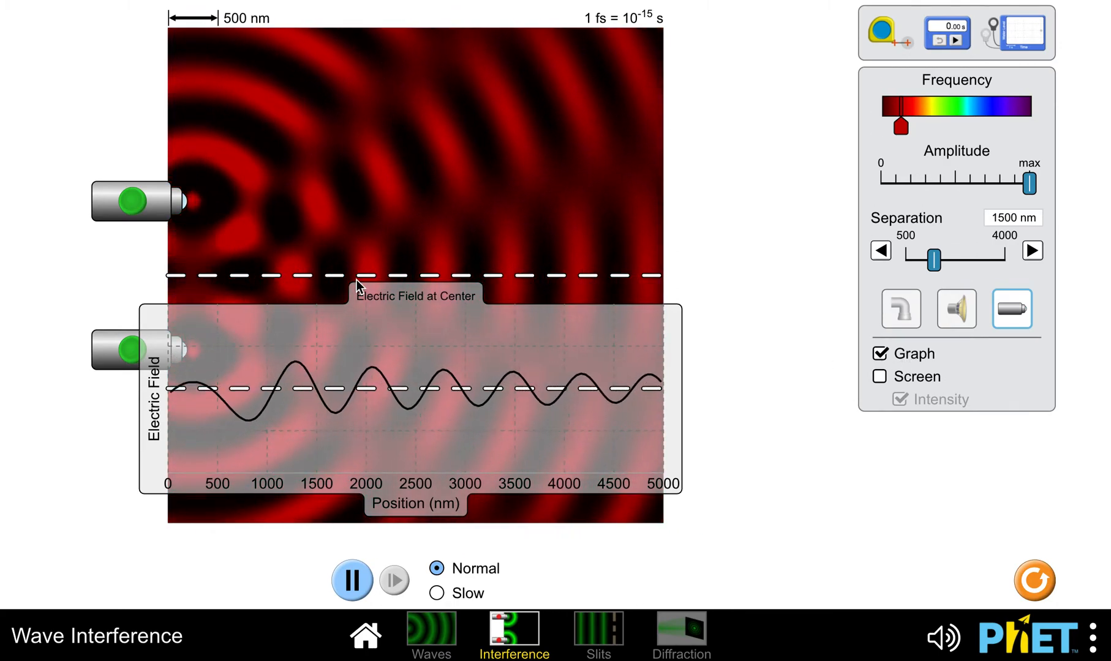
mouse_move(616, 301)
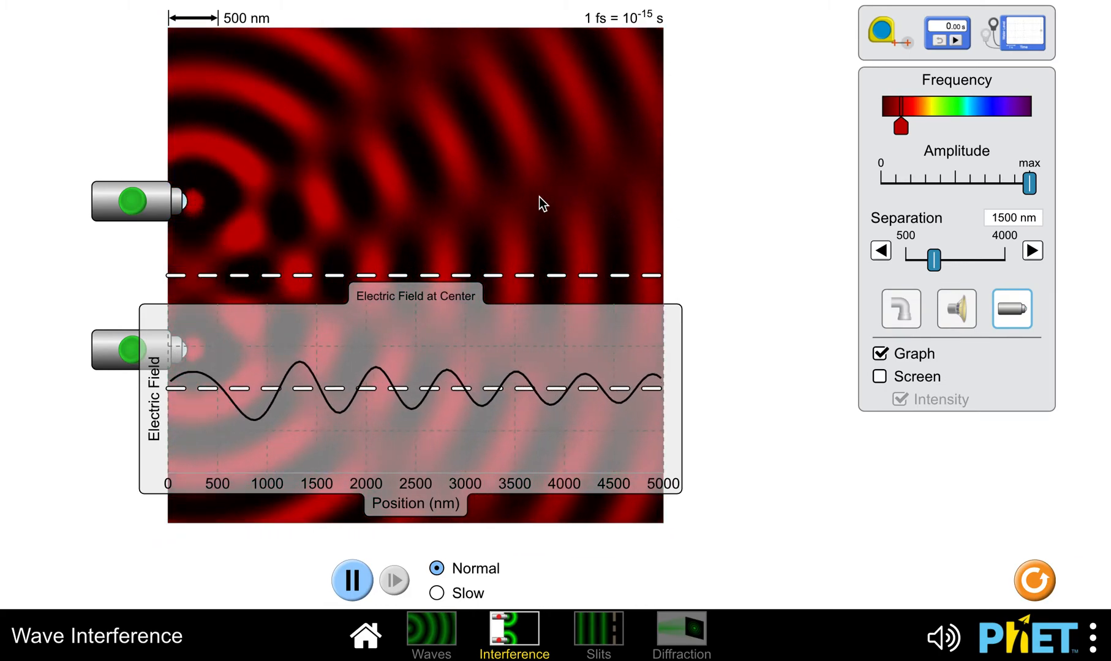
mouse_move(800, 384)
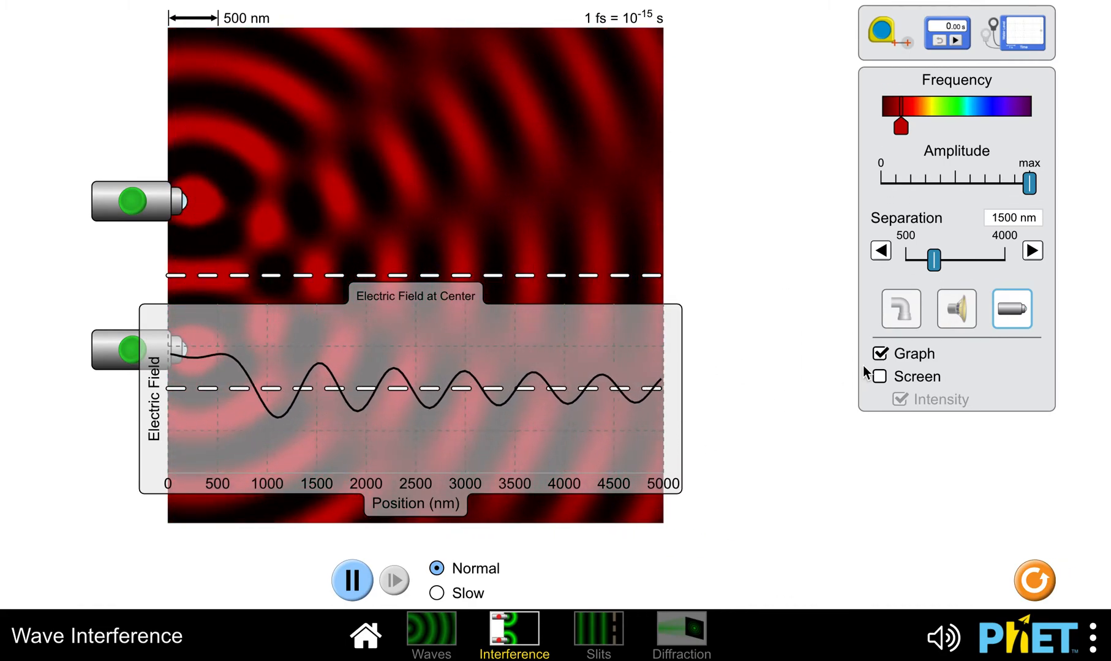
- Hide the electric field Graph and show the Screen with its intensity curve
click(878, 353)
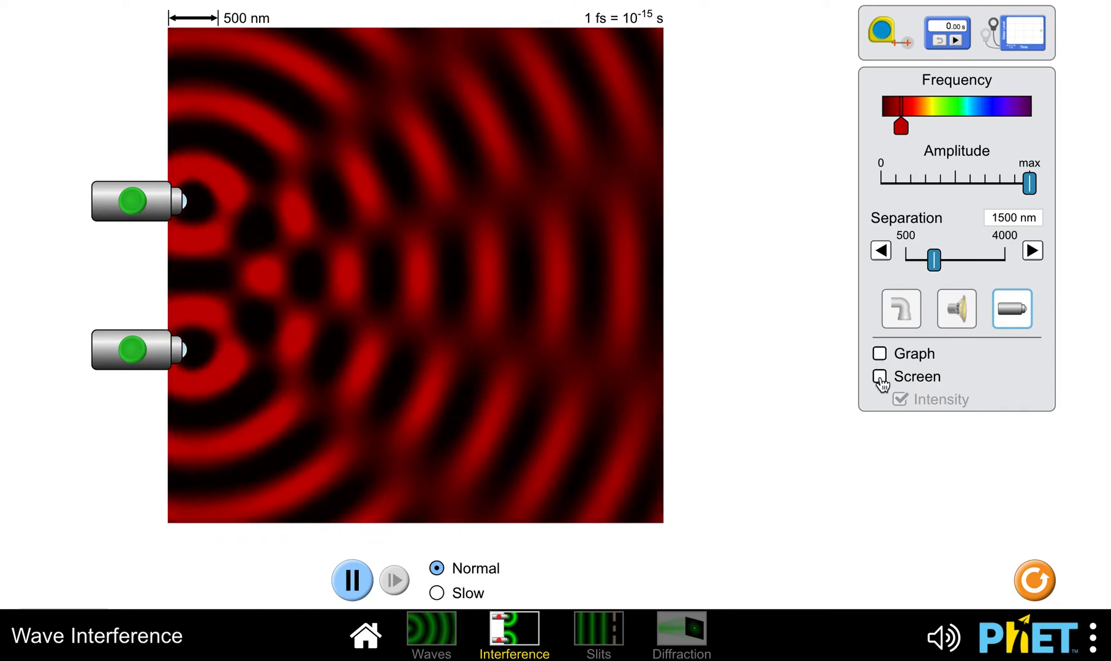
click(879, 376)
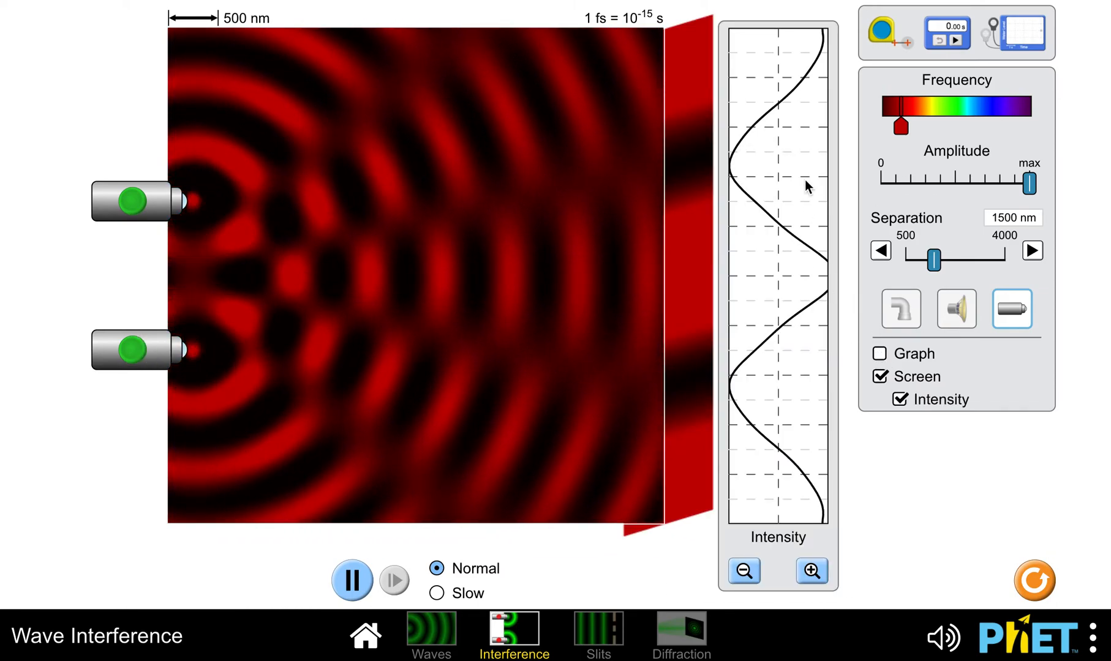
mouse_move(853, 274)
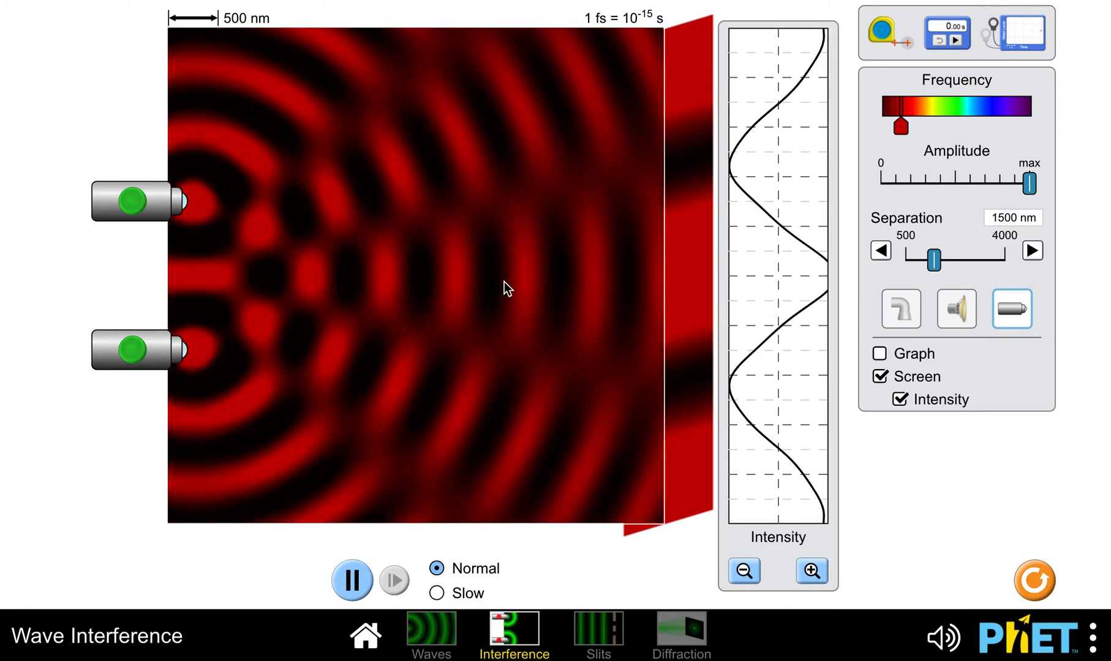
mouse_move(687, 265)
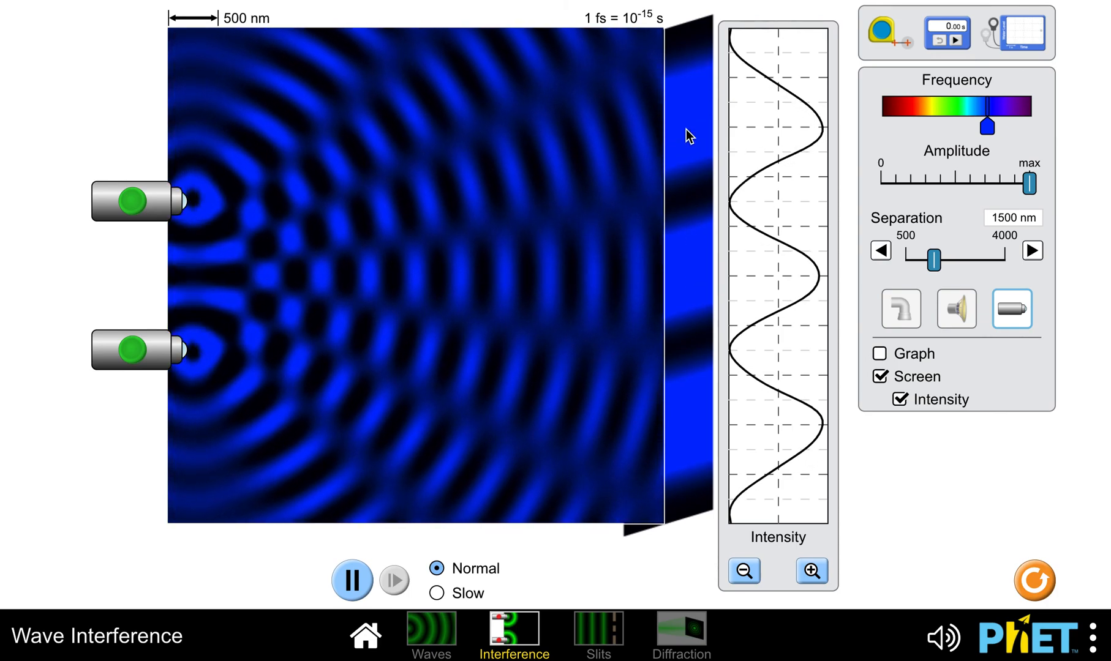
mouse_move(687, 420)
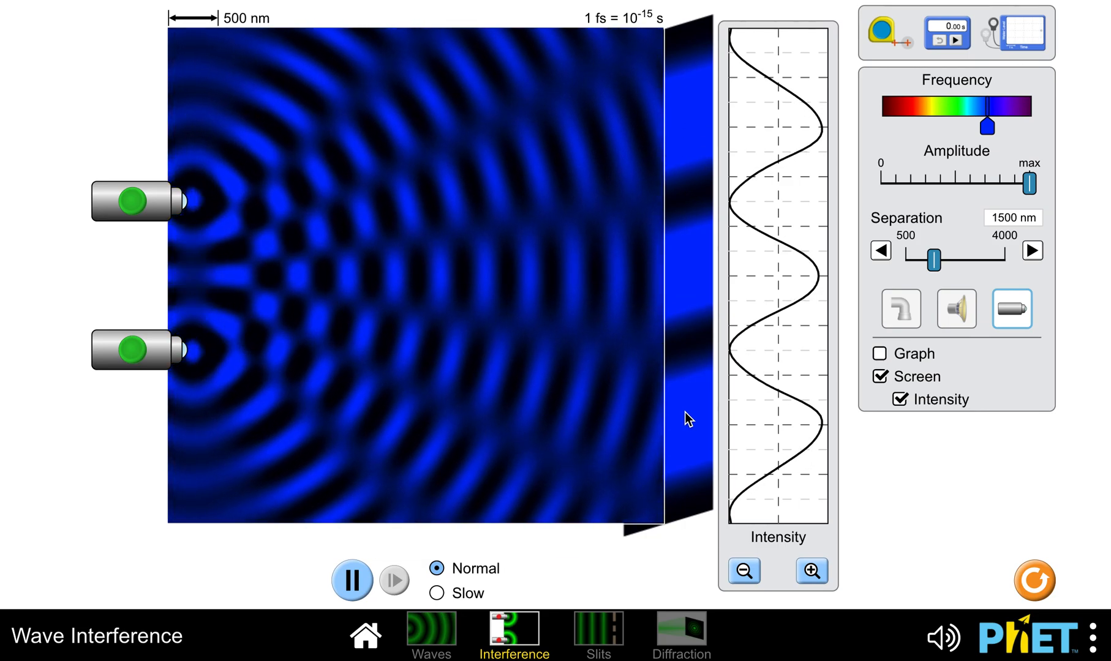
mouse_move(665, 230)
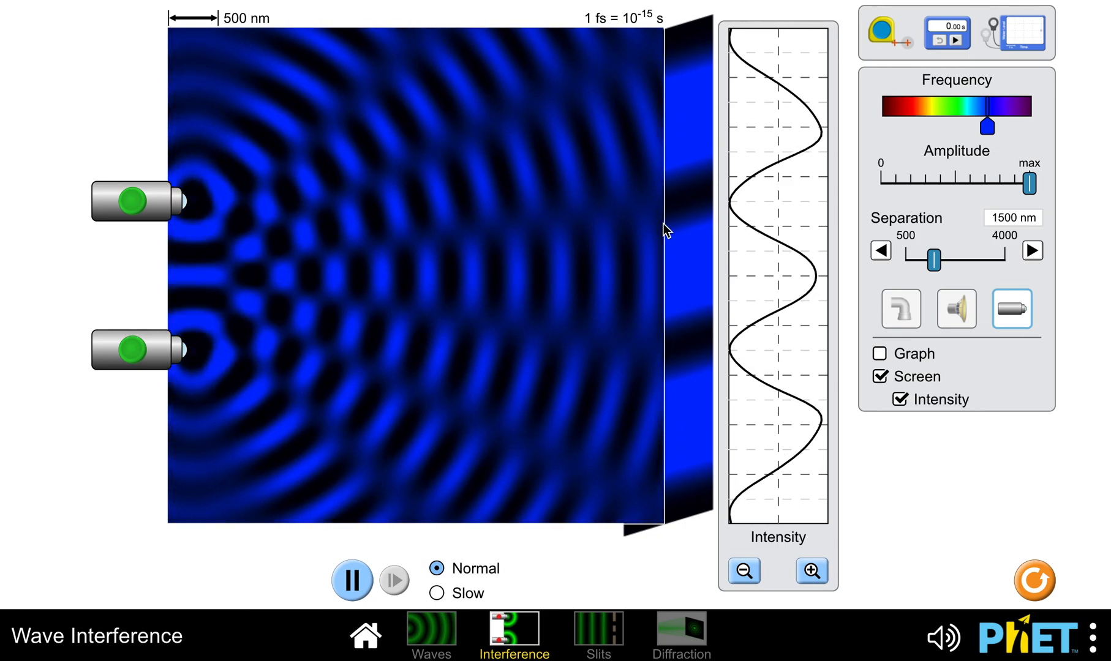